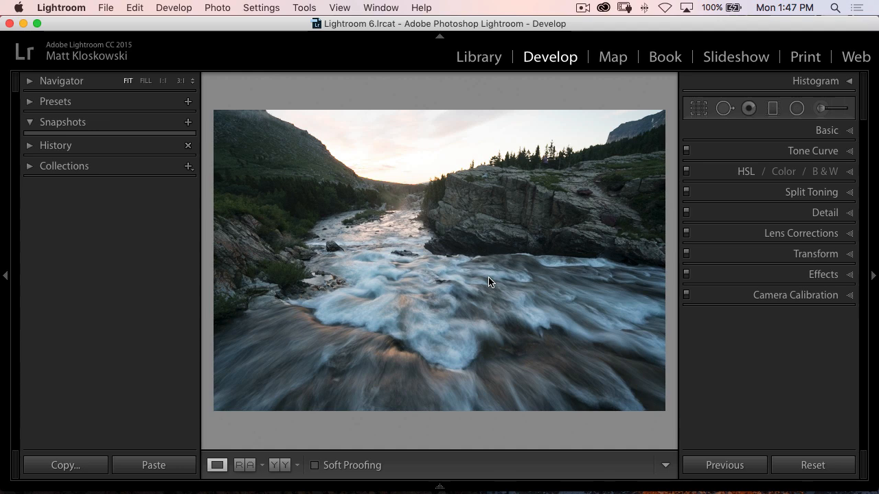
mouse_move(455, 129)
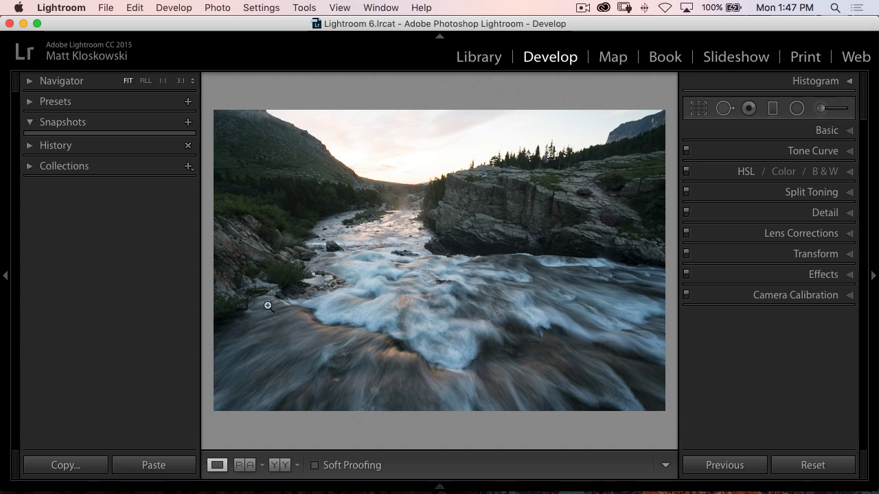
mouse_move(362, 248)
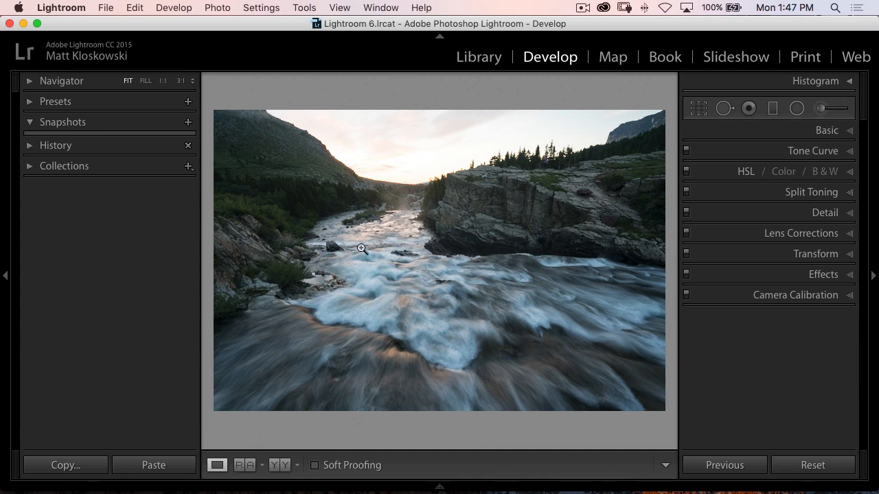
mouse_move(542, 322)
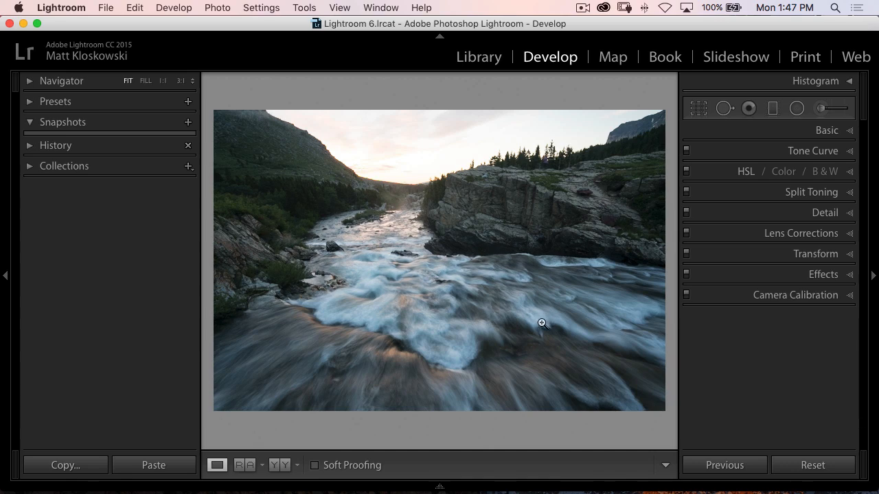
mouse_move(419, 157)
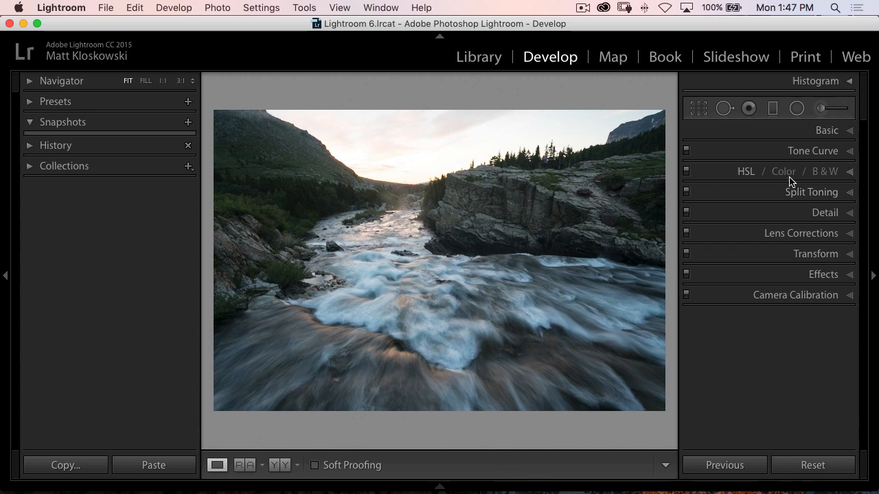
Start a graduated filter and darken its exposure to about −1.5 over the upper photo
click(772, 108)
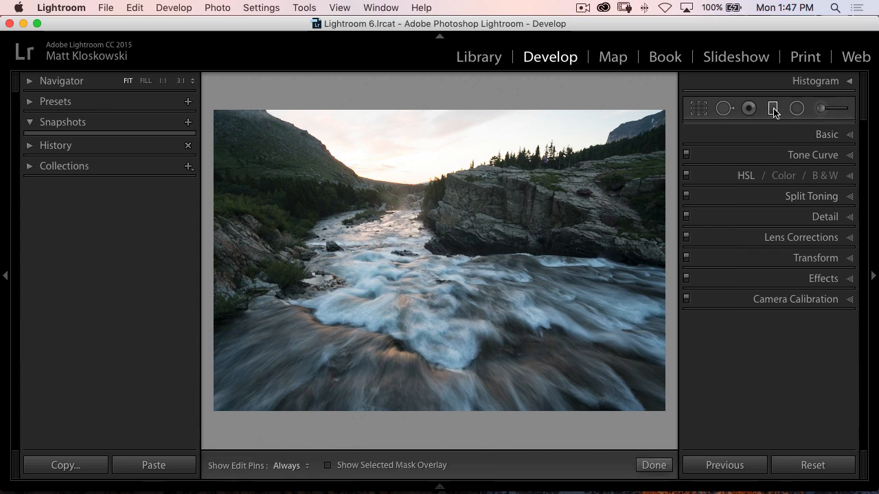
click(772, 108)
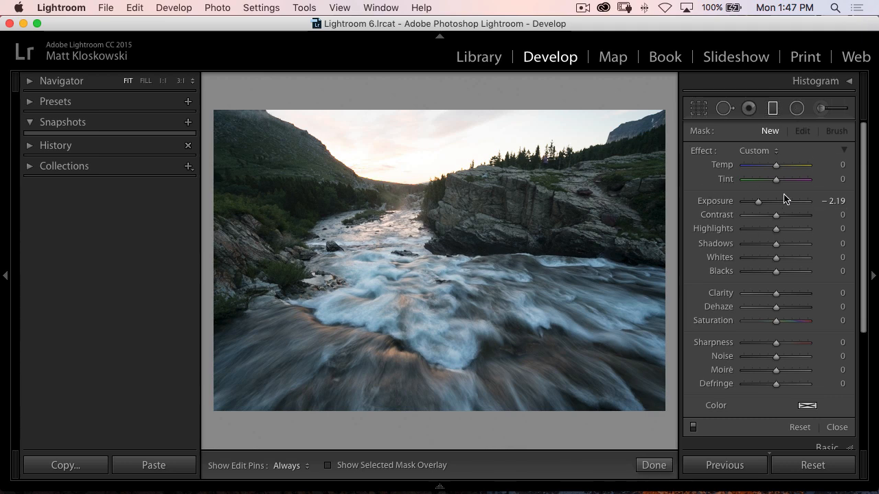
drag(758, 200, 772, 200)
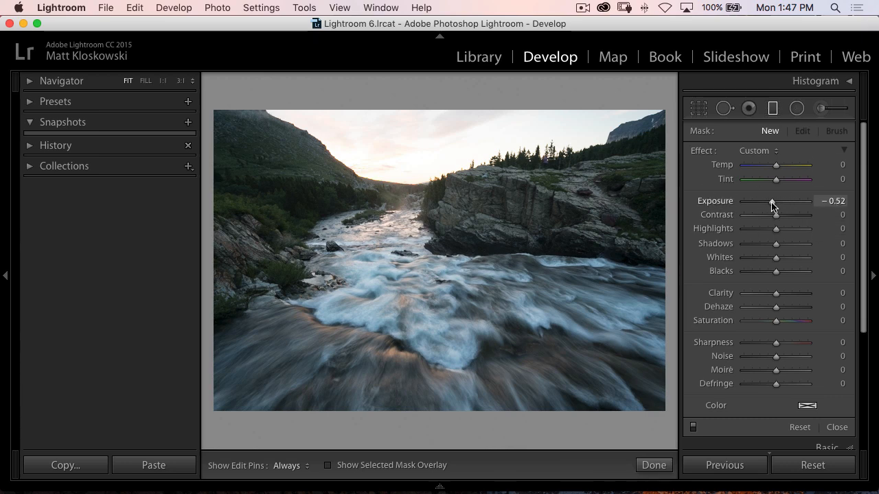
drag(773, 201, 768, 201)
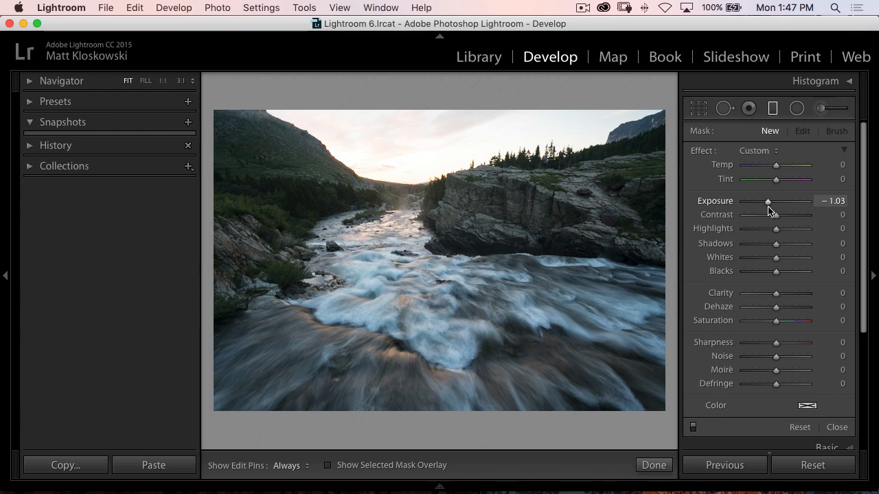
drag(768, 201, 771, 201)
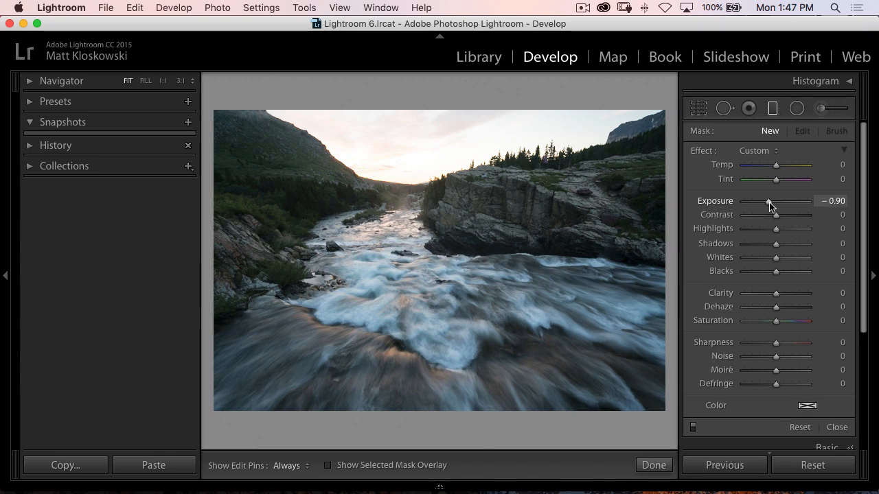
drag(775, 201, 765, 201)
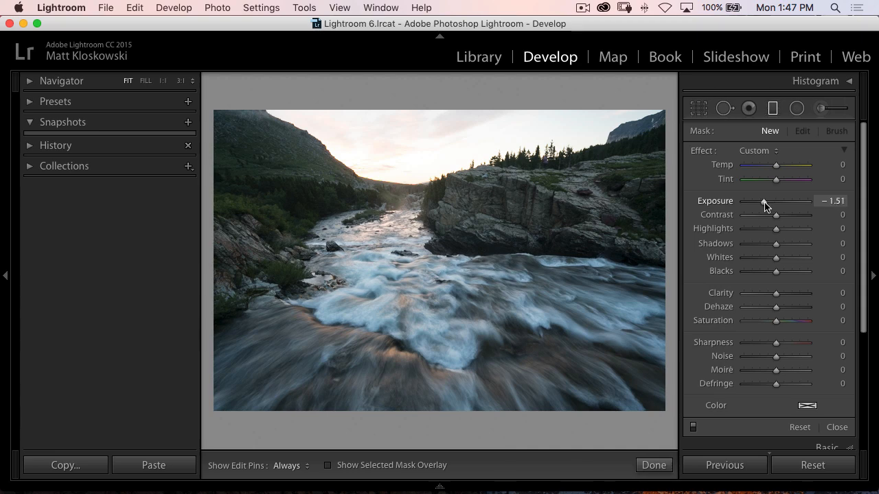
drag(775, 201, 762, 200)
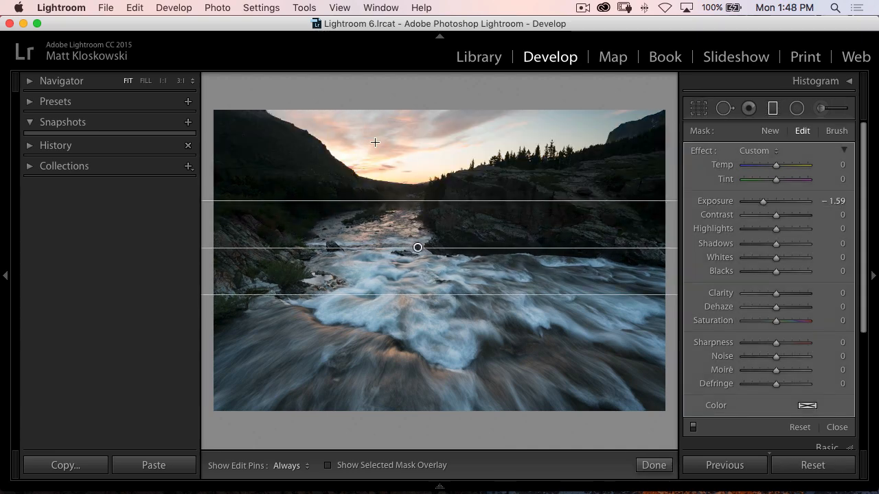
Deepen the graduated filter's sky darkening to an exposure of about −1.85
drag(762, 201, 759, 201)
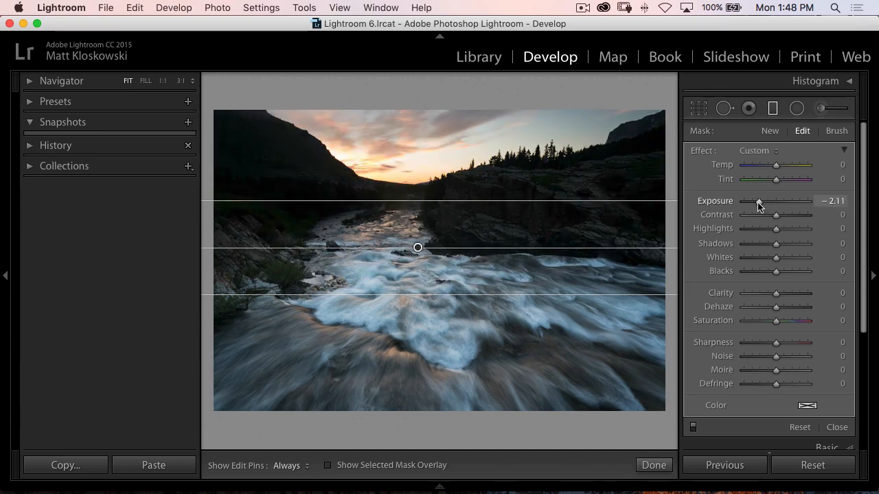
drag(768, 202, 776, 201)
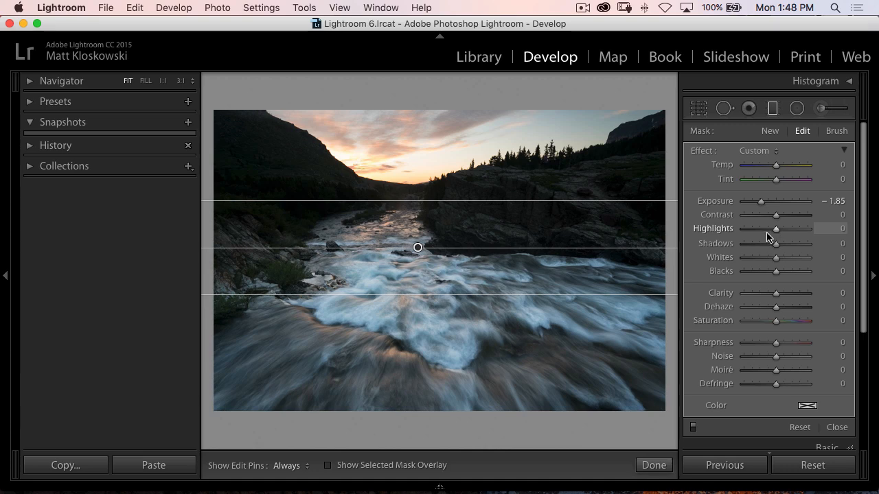
mouse_move(774, 233)
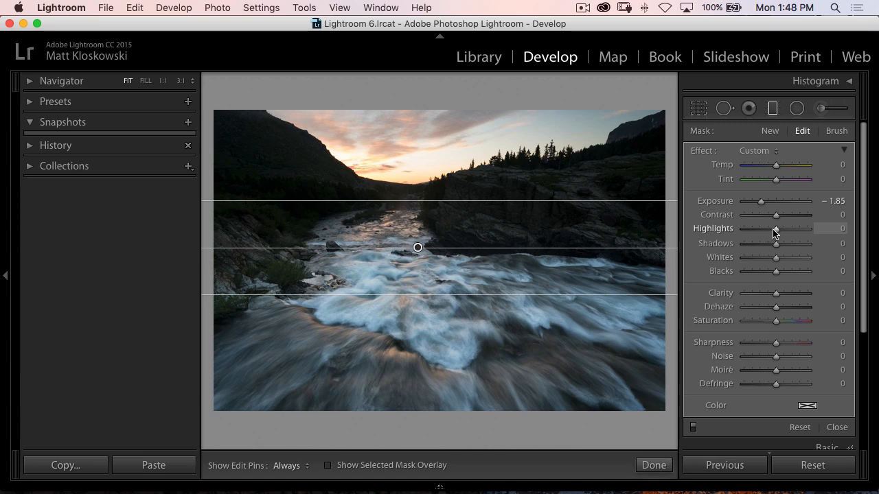
Lower the graduated filter's Highlights slider to −17 to tame the bright sunset sky
drag(776, 228, 759, 229)
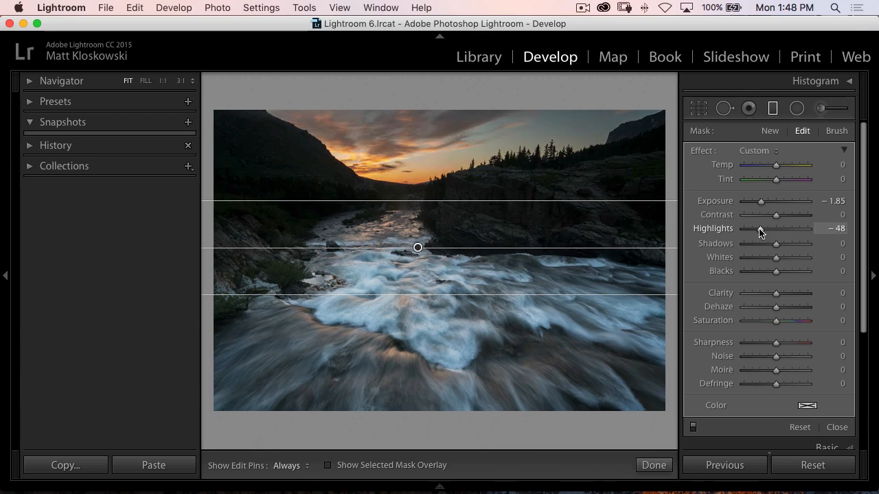
drag(761, 228, 763, 228)
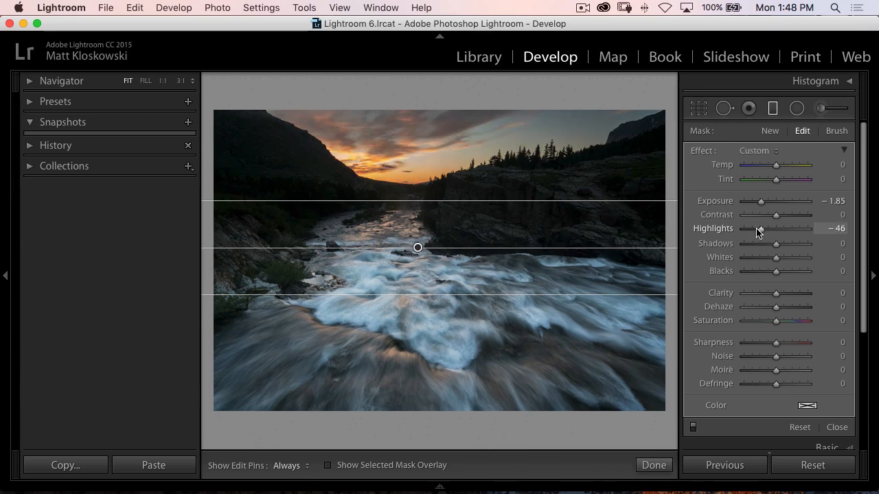
drag(759, 228, 747, 228)
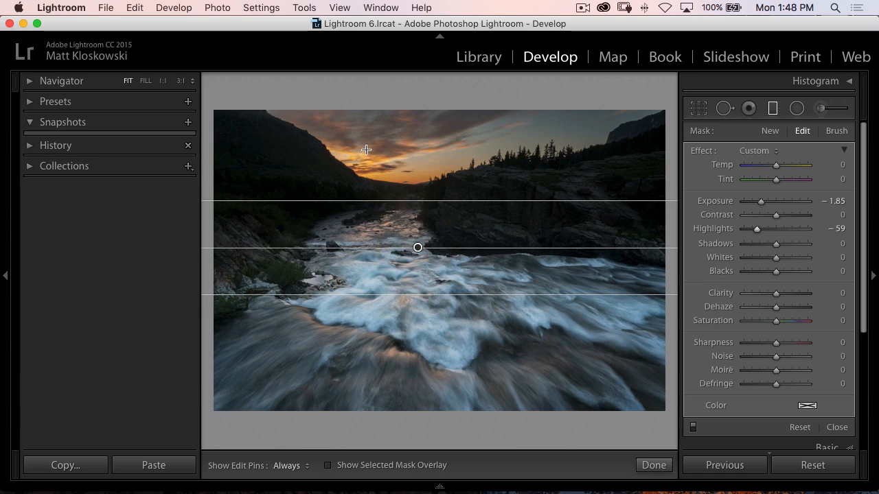
mouse_move(391, 171)
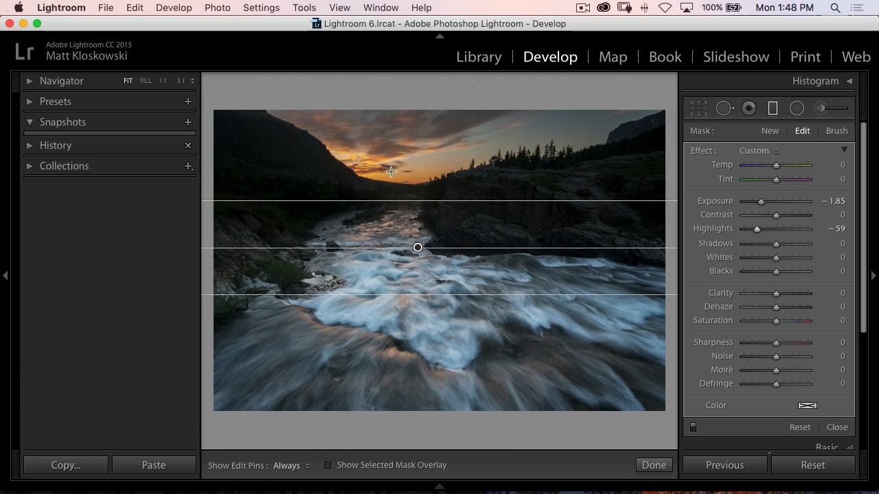
mouse_move(399, 195)
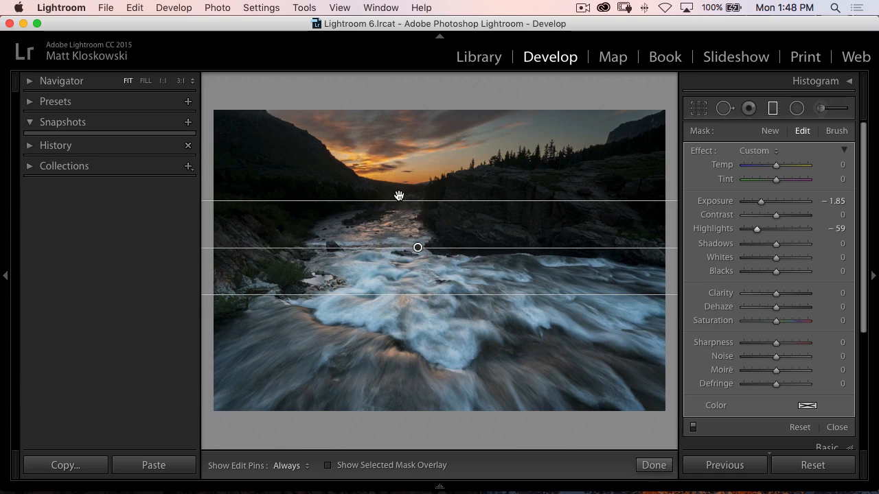
drag(758, 229, 772, 229)
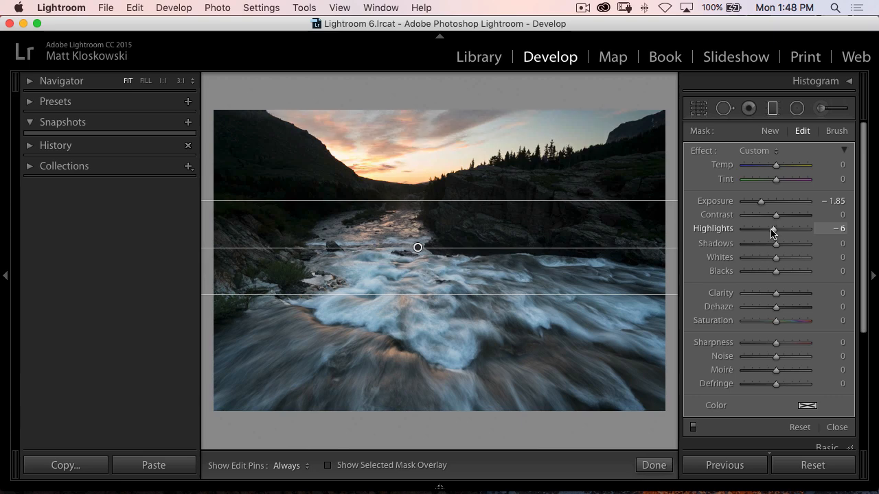
drag(774, 229, 767, 229)
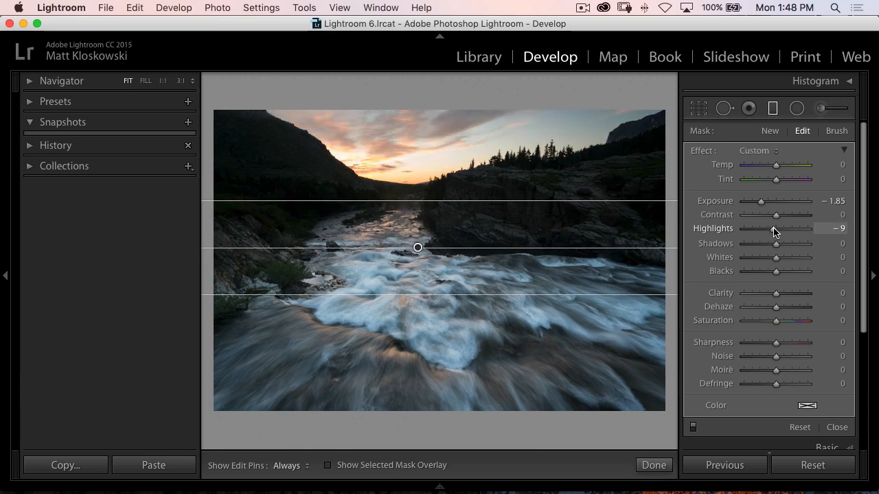
drag(780, 228, 769, 228)
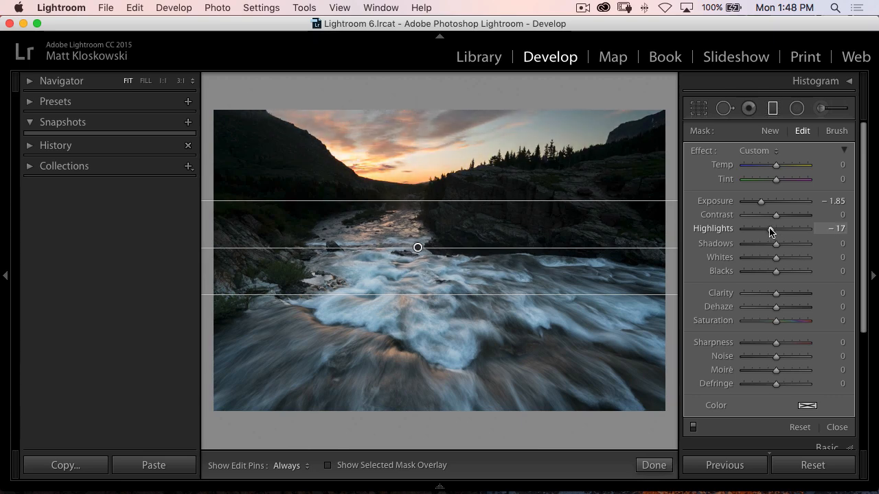
Push the graduated filter's Exposure down to −2.11, further darkening sky and cliffs
drag(760, 201, 764, 201)
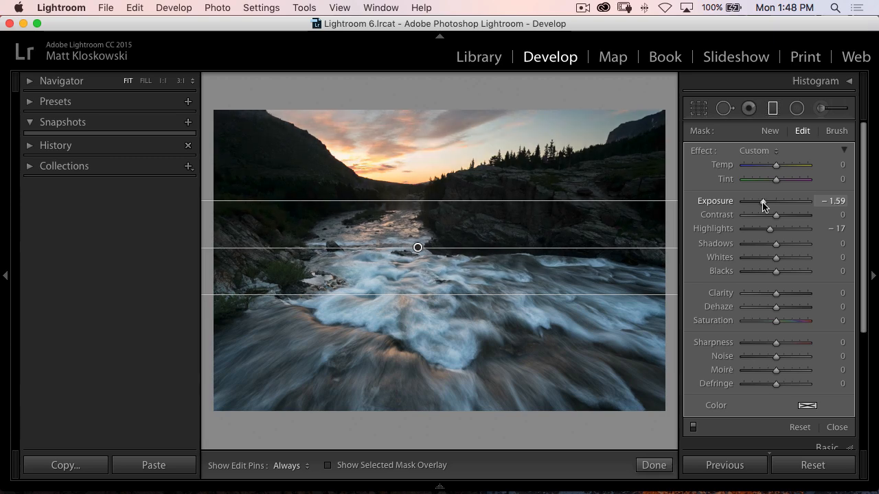
drag(762, 201, 758, 201)
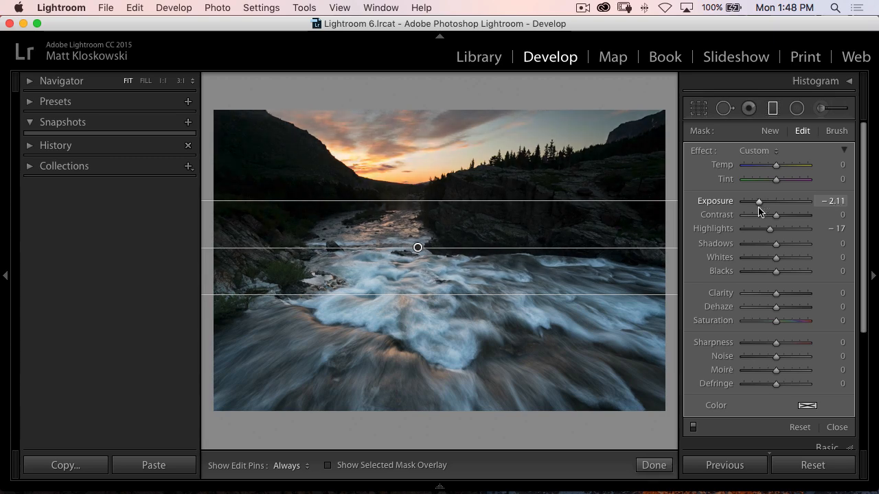
mouse_move(506, 201)
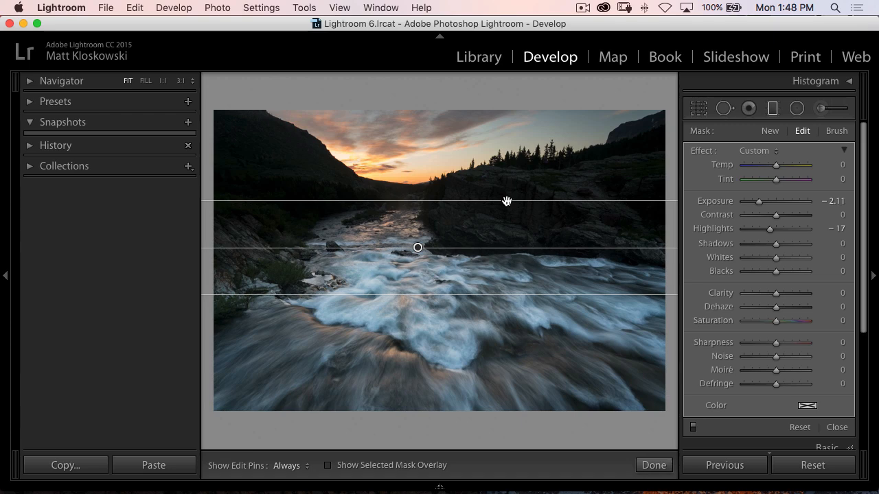
mouse_move(508, 205)
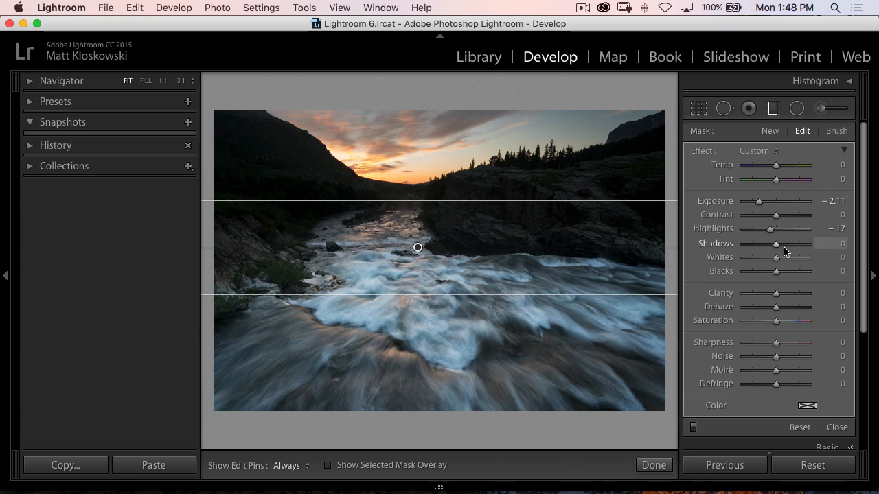
Raise the graduated filter's Shadows slider to 100 to reveal cliff and hillside detail
drag(777, 244, 780, 243)
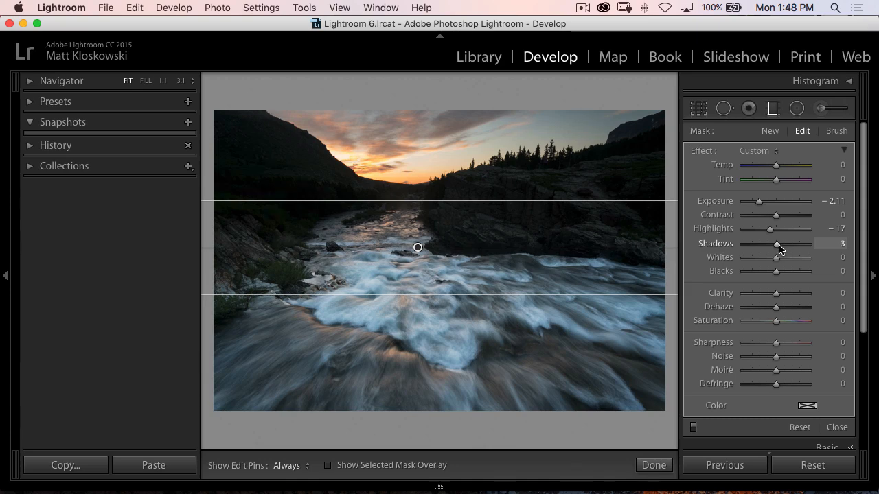
drag(779, 243, 784, 243)
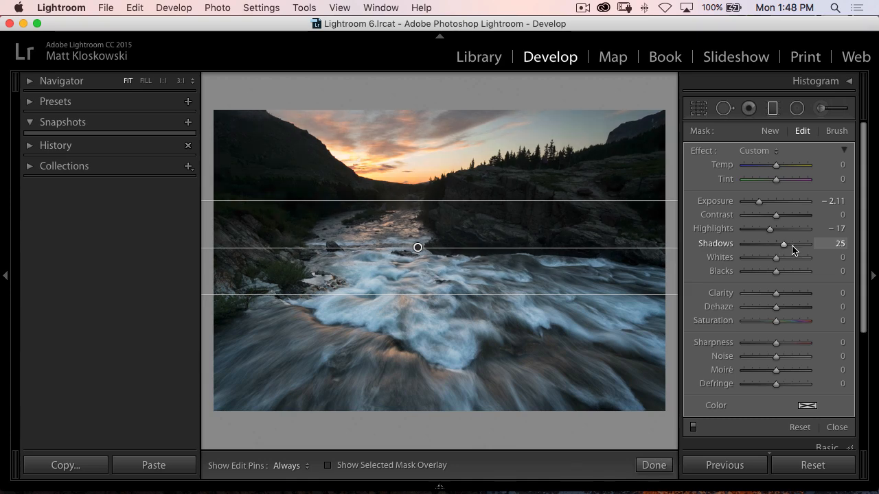
drag(784, 243, 807, 244)
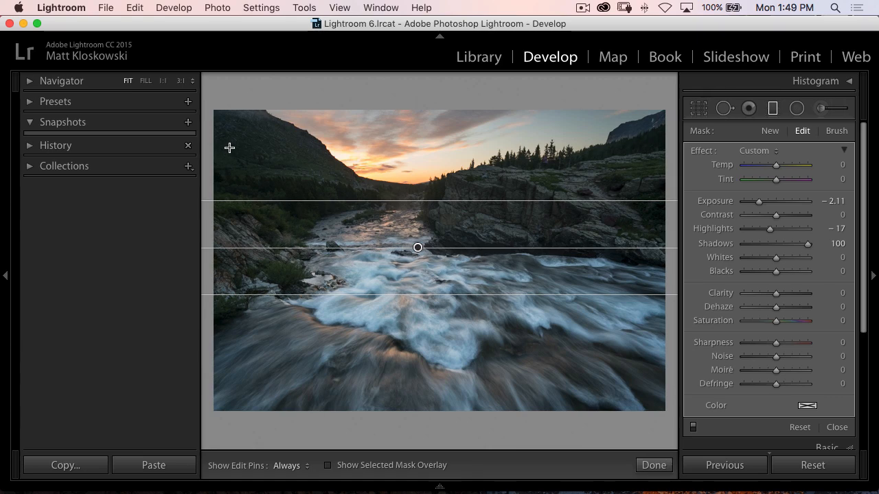
mouse_move(323, 162)
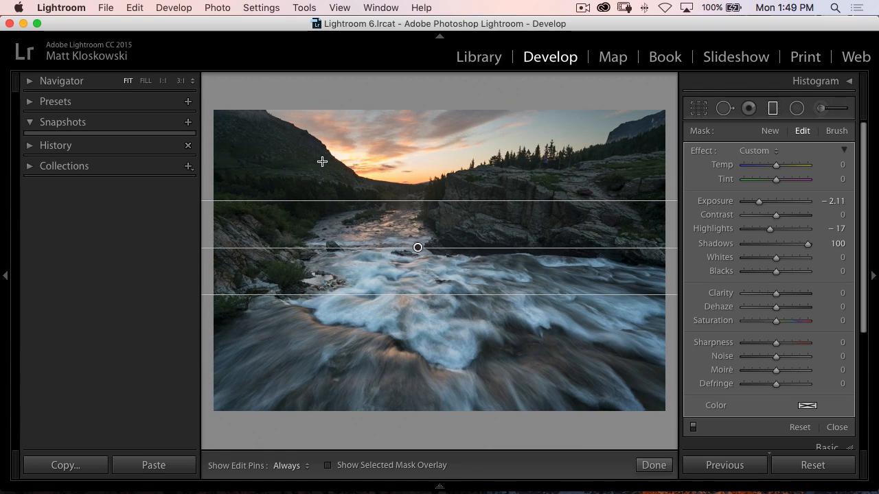
mouse_move(384, 164)
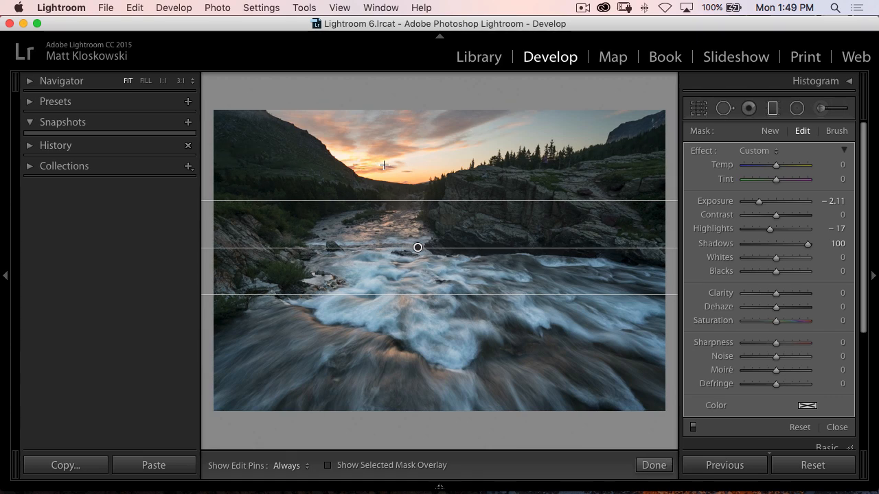
mouse_move(426, 165)
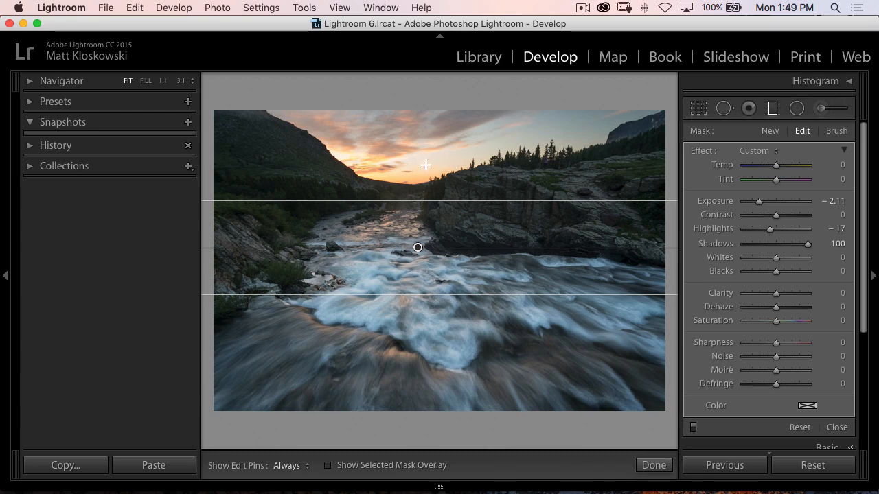
mouse_move(670, 120)
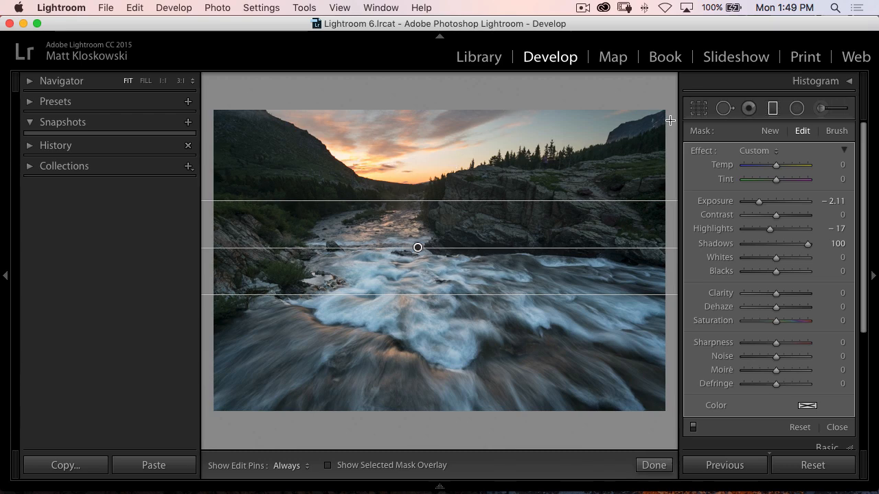
mouse_move(813, 140)
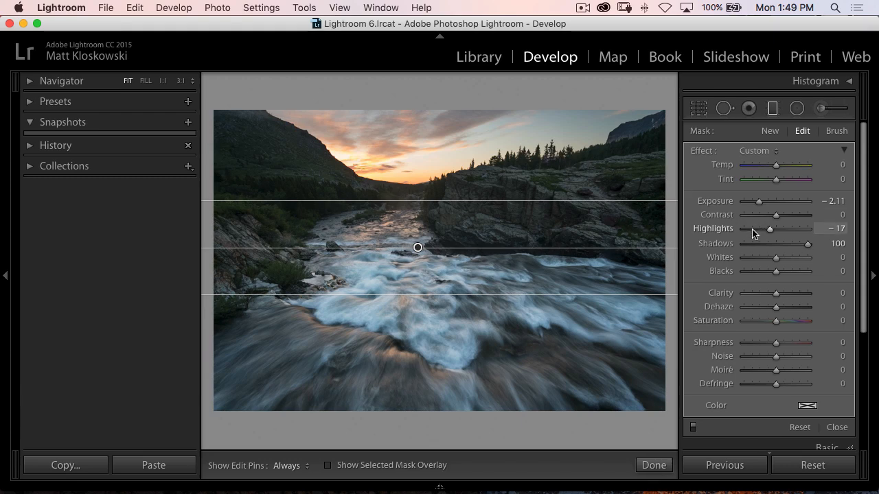
Bring the graduated filter's Shadows back from 100 to 87
drag(824, 244, 800, 244)
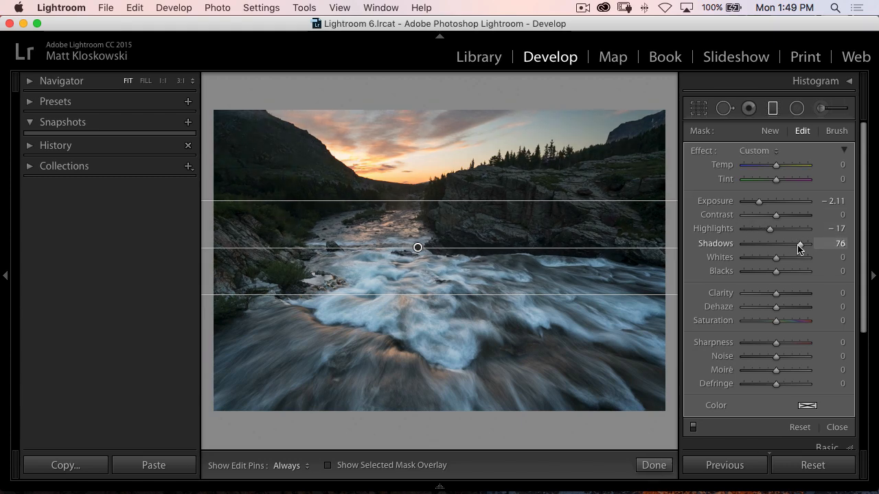
drag(800, 243, 812, 243)
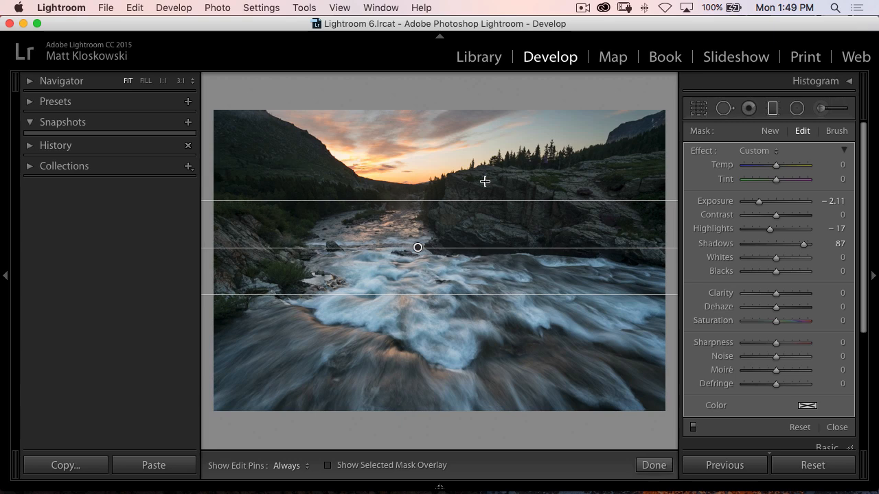
mouse_move(317, 184)
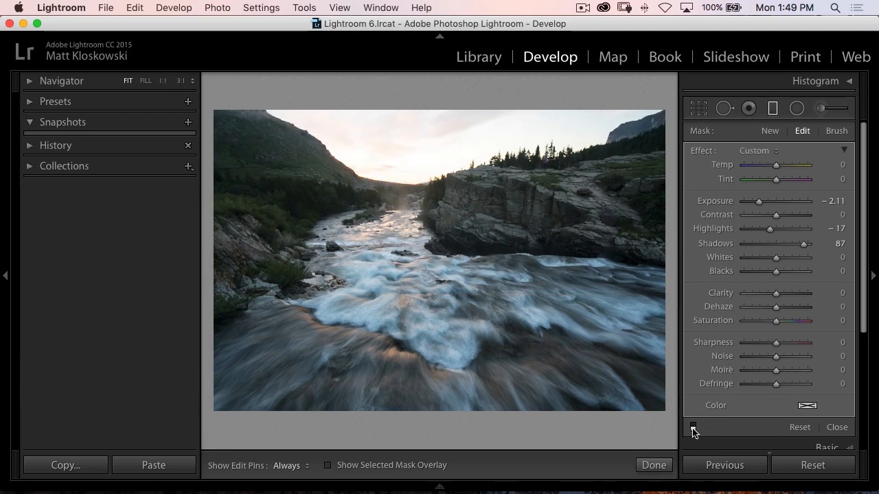
click(694, 427)
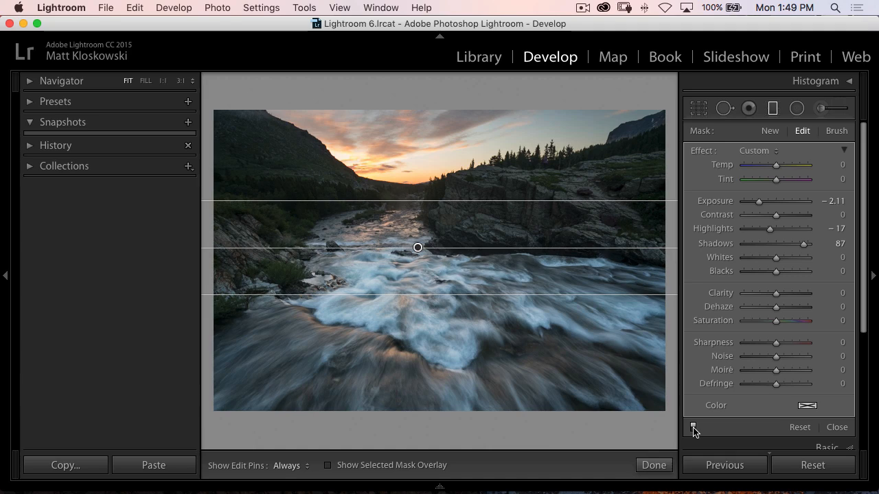
click(693, 427)
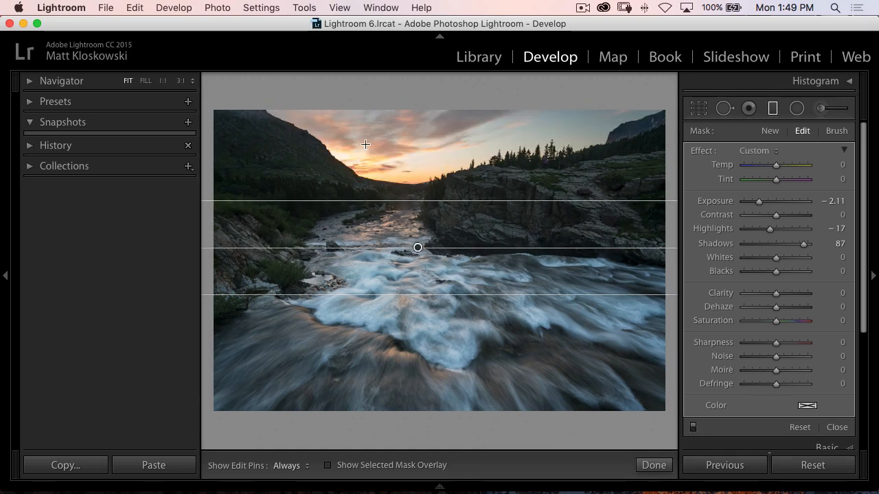
mouse_move(395, 188)
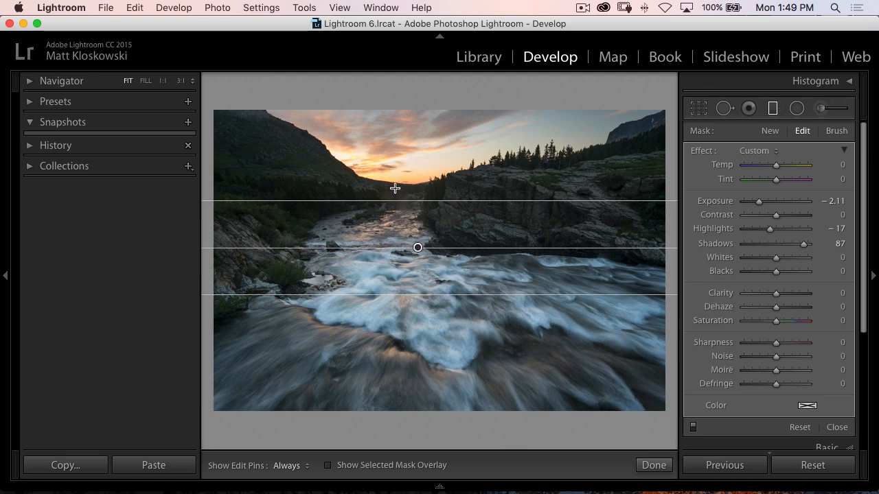
mouse_move(403, 187)
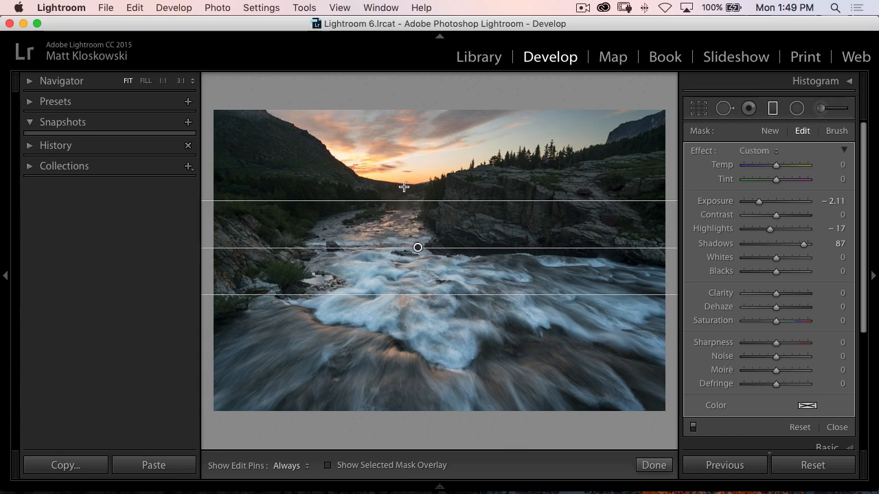